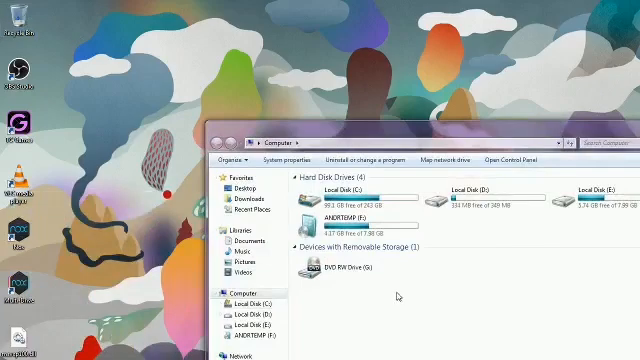
Go to the TC Games website's Download Now page in Chrome
left_click(294, 160)
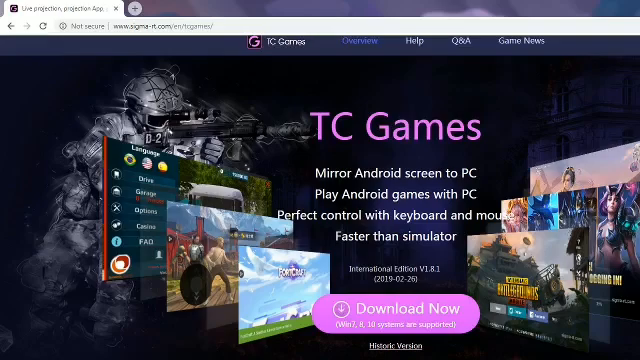
mouse_move(516, 166)
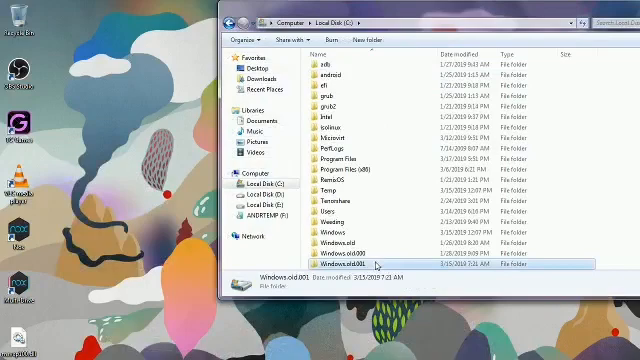
Navigate through Windows.old and Users to the TC Games installer and allow it to run
double_click(352, 262)
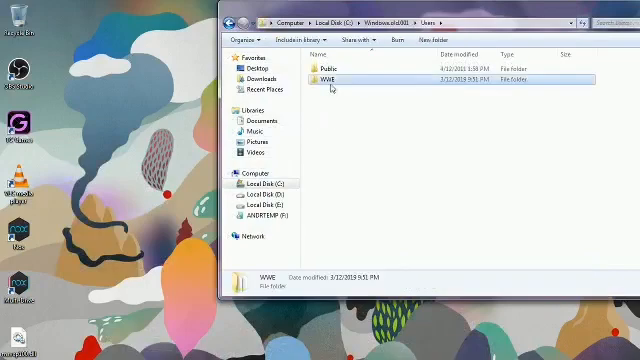
double_click(332, 72)
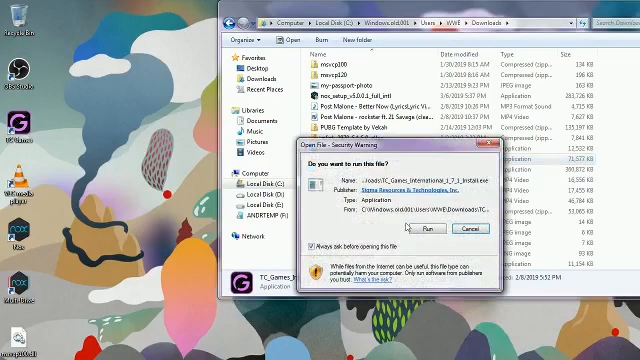
left_click(408, 228)
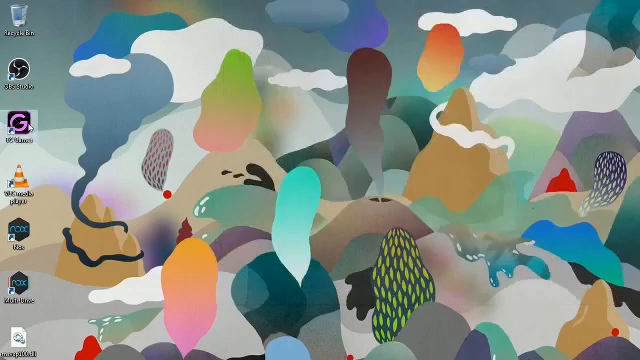
mouse_move(22, 132)
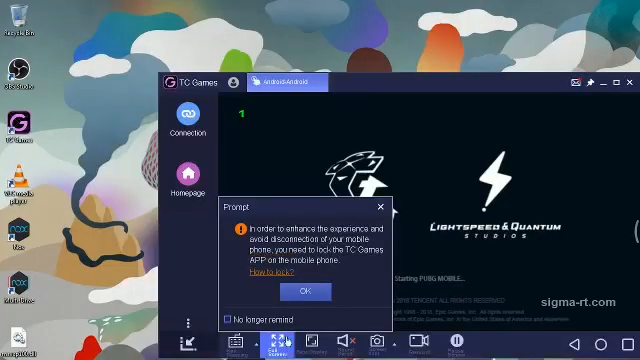
Confirm the TC Games prompt about installing the phone app with OK
left_click(316, 292)
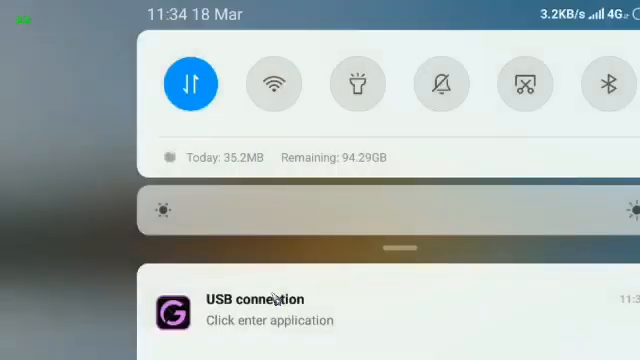
Enter the TC Games app from the phone's USB connection notification
left_click(256, 308)
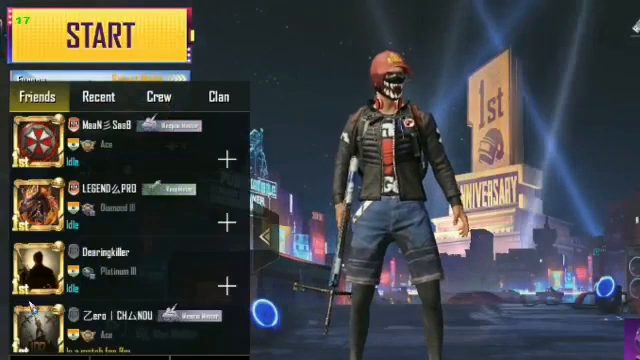
Scroll through the Friends tab in the PUBG Mobile lobby
scroll("down", 3)
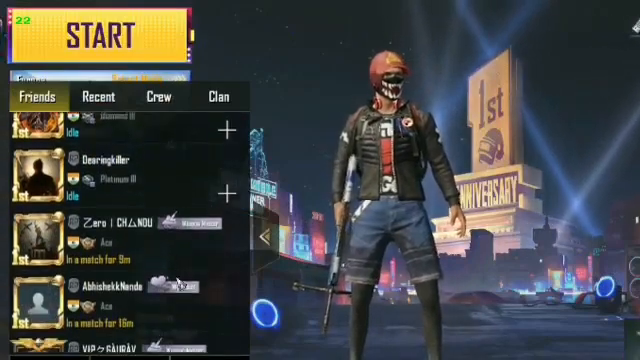
scroll("down", 3)
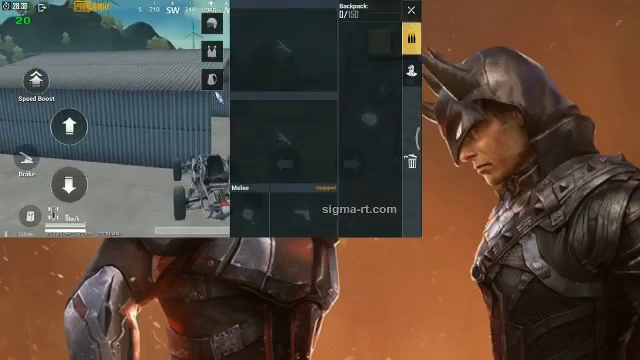
Switch from the backpack to the island map during the match
left_click(410, 12)
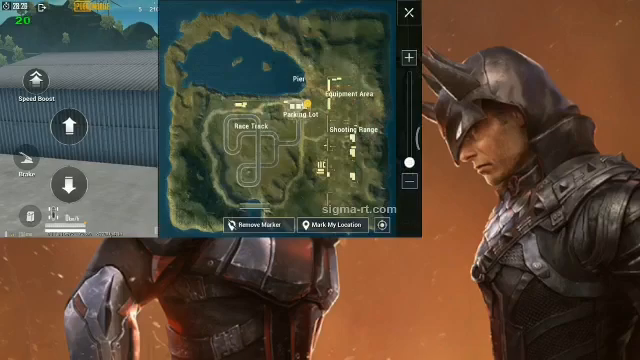
left_click(216, 84)
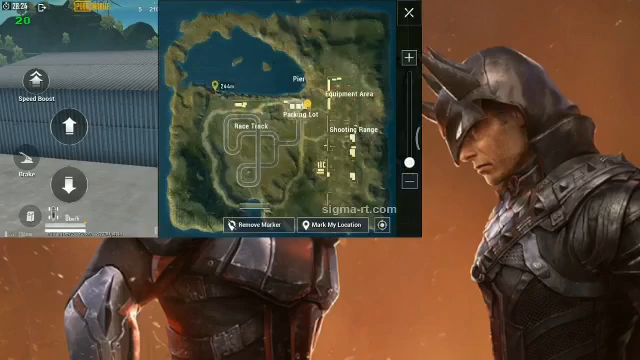